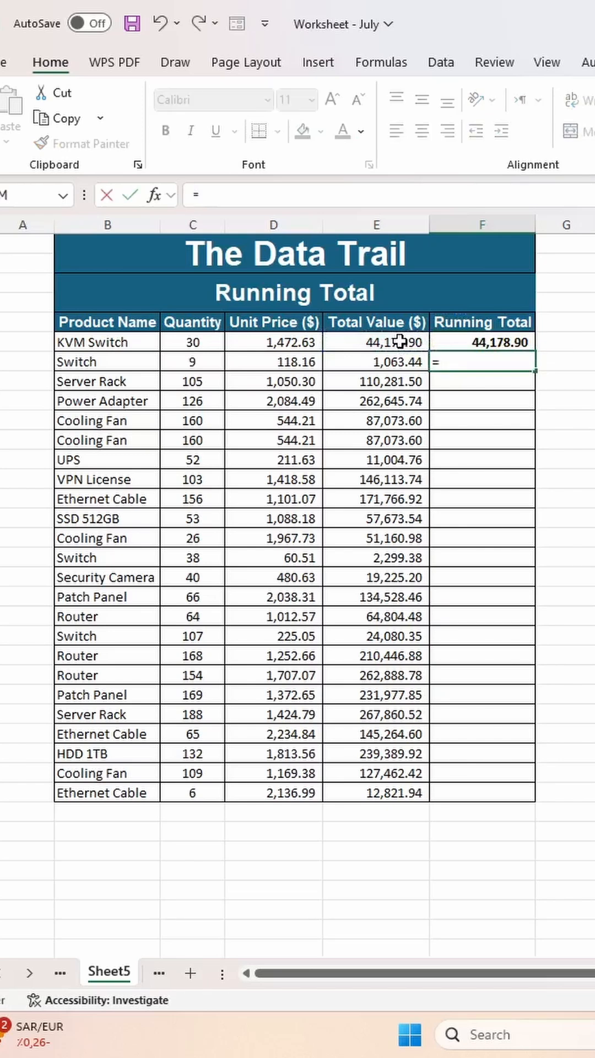
Build the next running total formula =E8+F7 by clicking Switch's Total Value and the previous total.
click(376, 363)
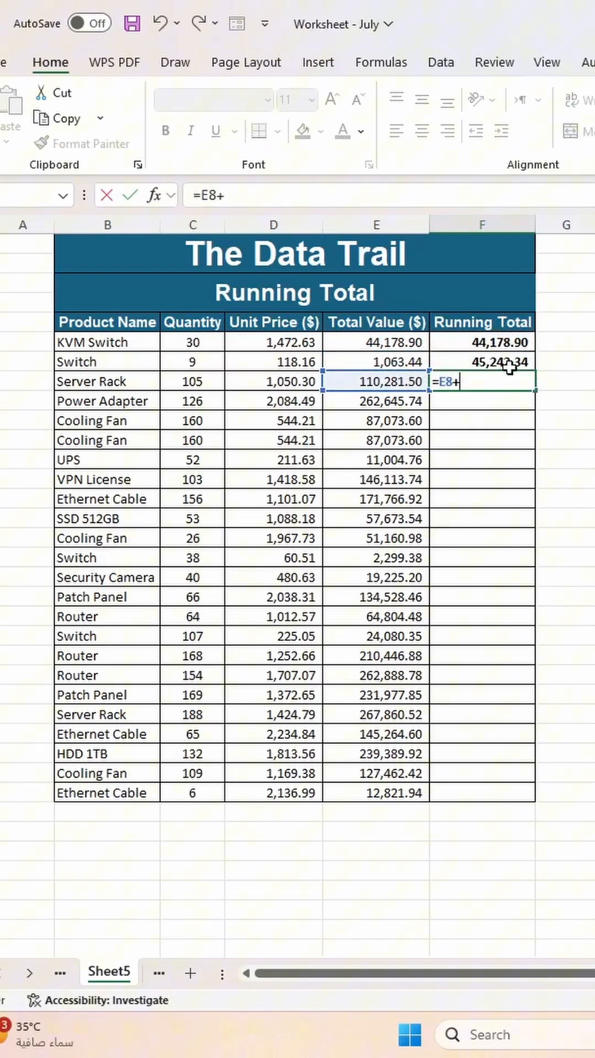
click(481, 361)
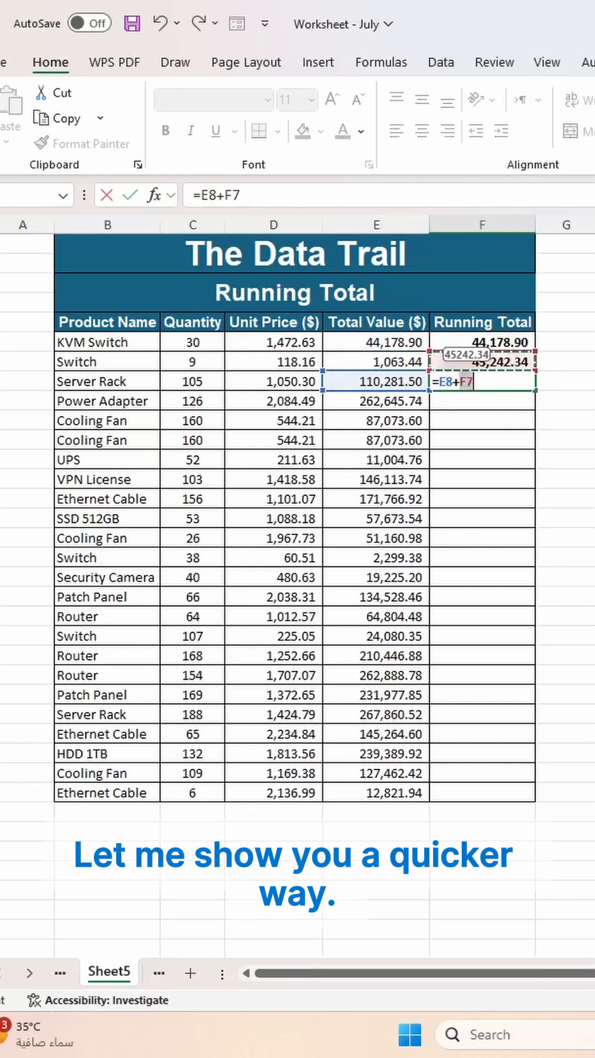
Stop entering the manual running total formula.
key(Return)
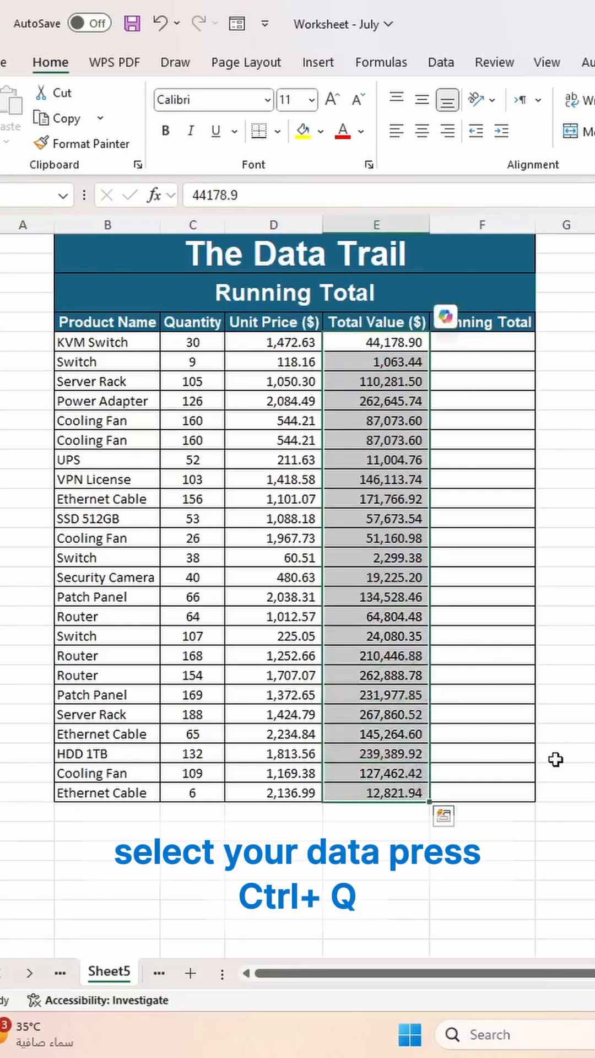
Apply the Quick Analysis Totals Running Total column option, ending at 2,773,087.50.
click(443, 816)
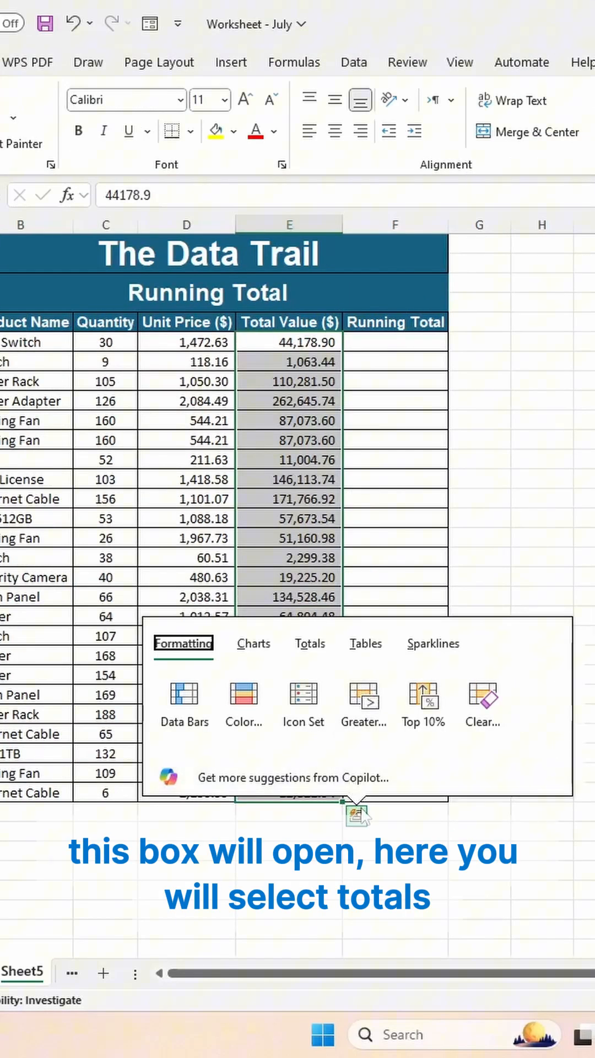
click(309, 644)
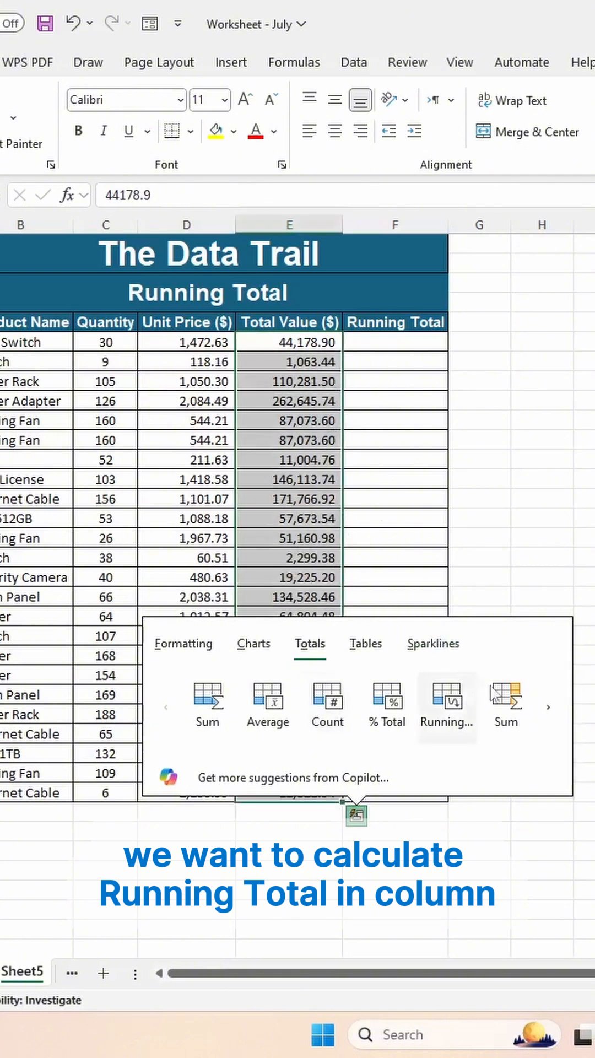
mouse_move(548, 709)
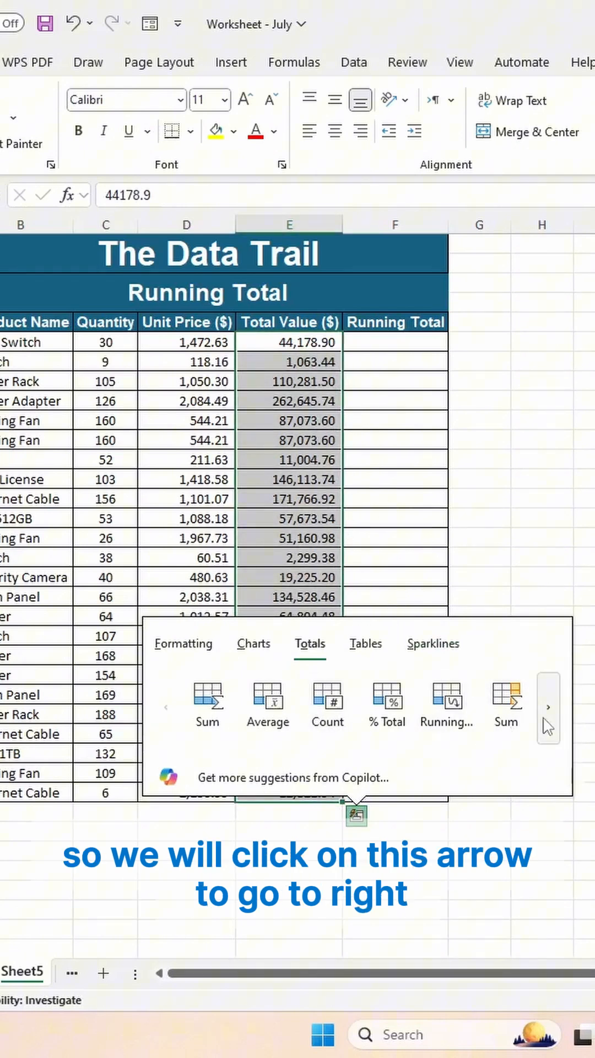
click(548, 706)
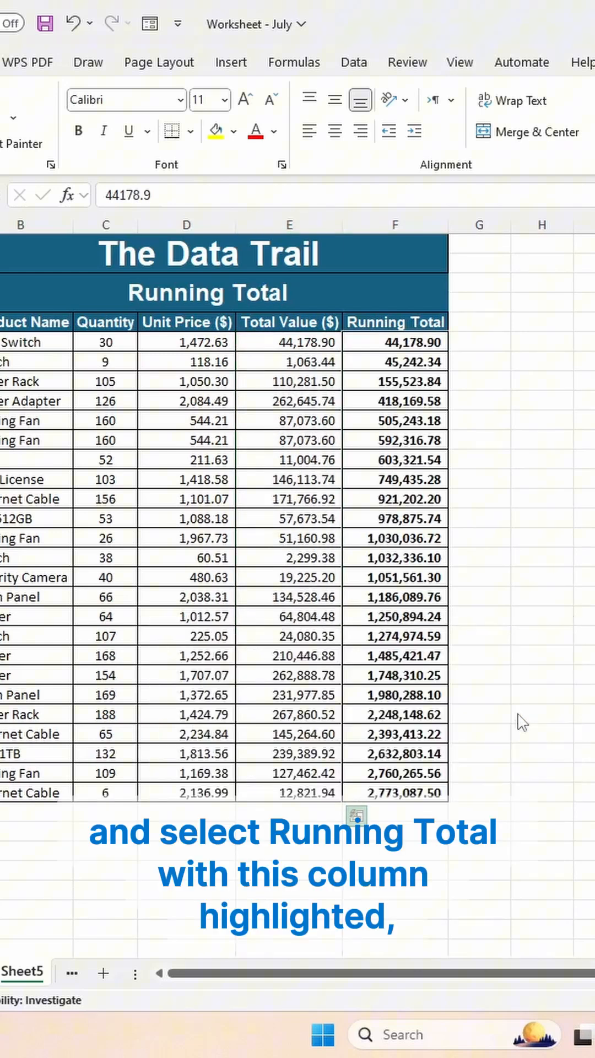
click(289, 224)
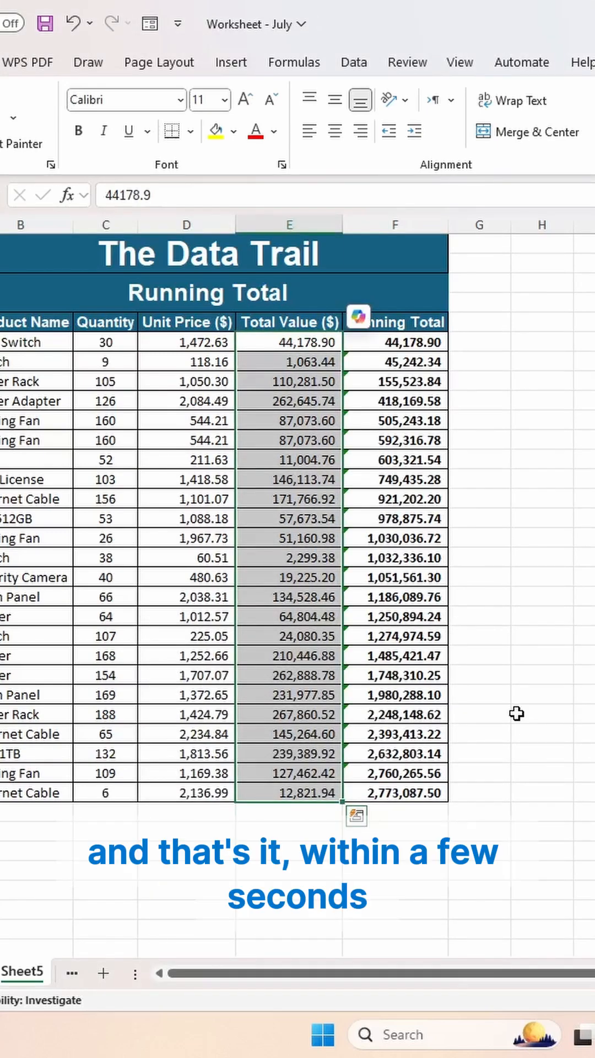